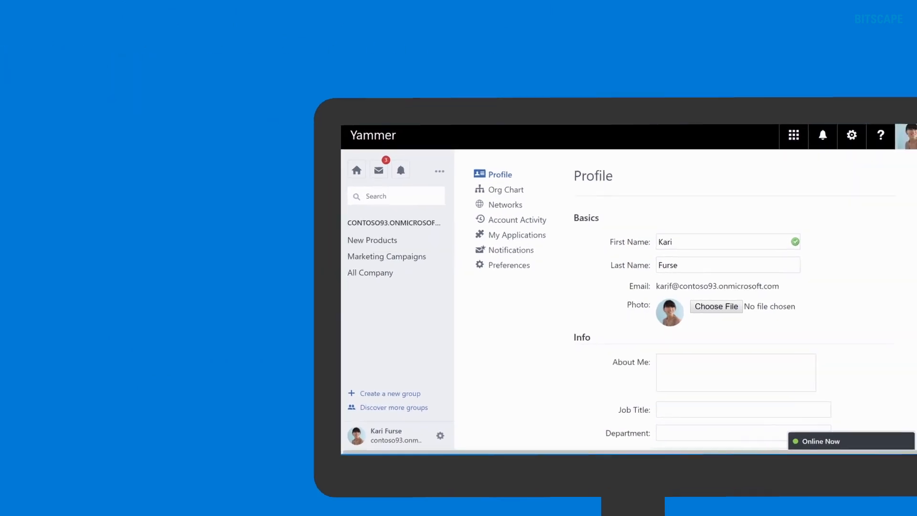
# Like the pricing-document reply and post praise for a teammate's product pricing work.
pyautogui.scroll(-3)
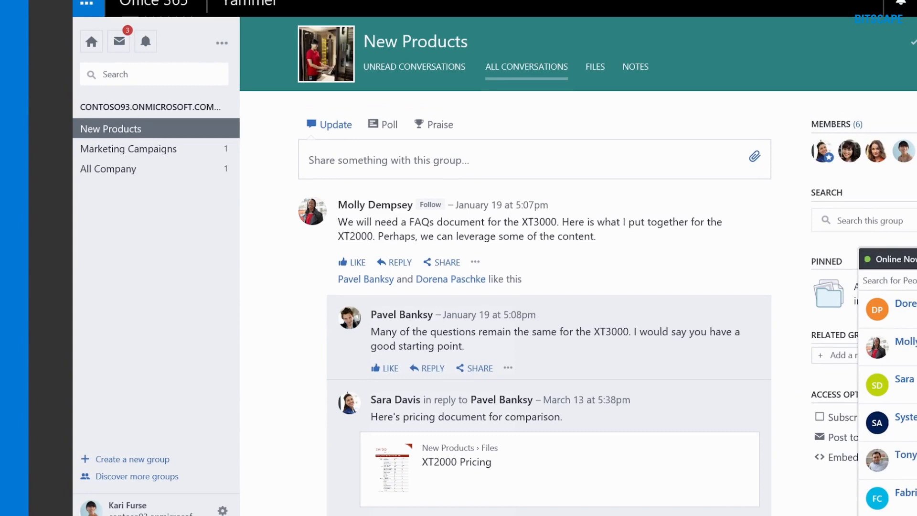
pyautogui.scroll(-3)
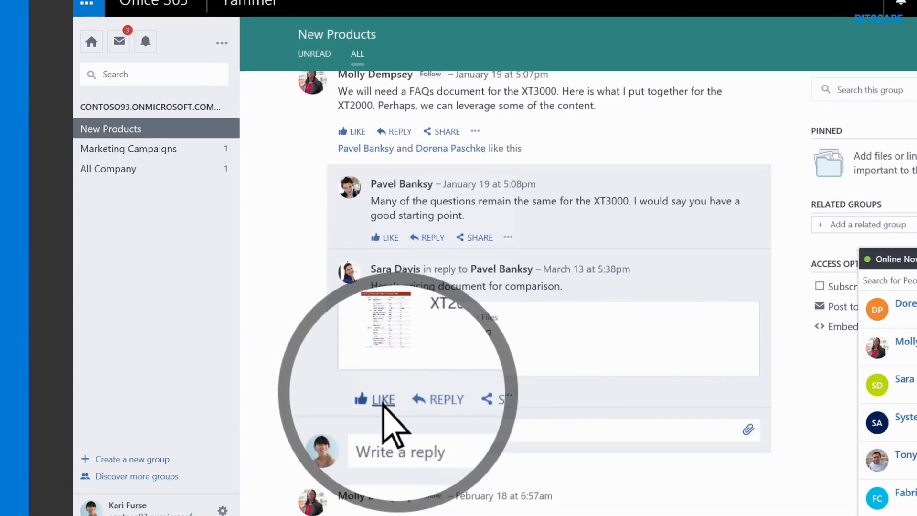
pyautogui.click(382, 399)
pyautogui.write('Nice work on the Product P')
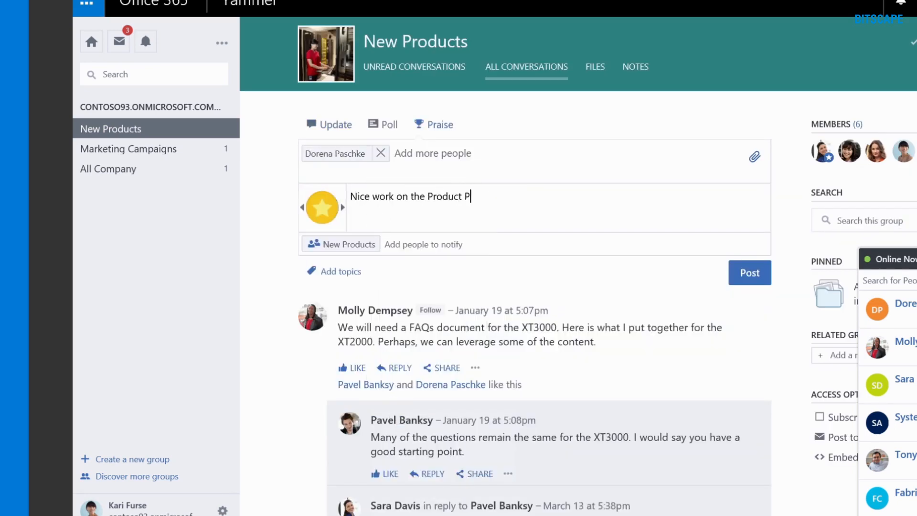
pyautogui.click(749, 272)
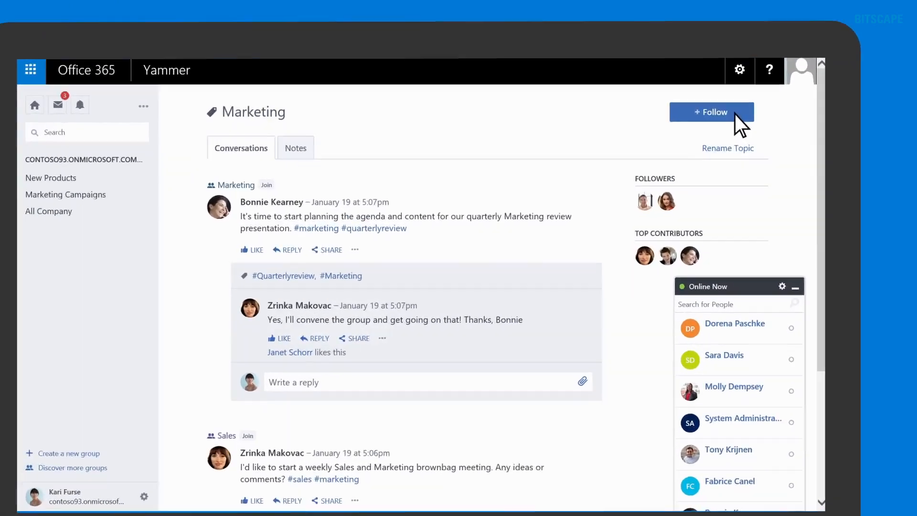
# Follow the Marketing topic, then follow a colleague listed under P in the people directory.
pyautogui.click(711, 112)
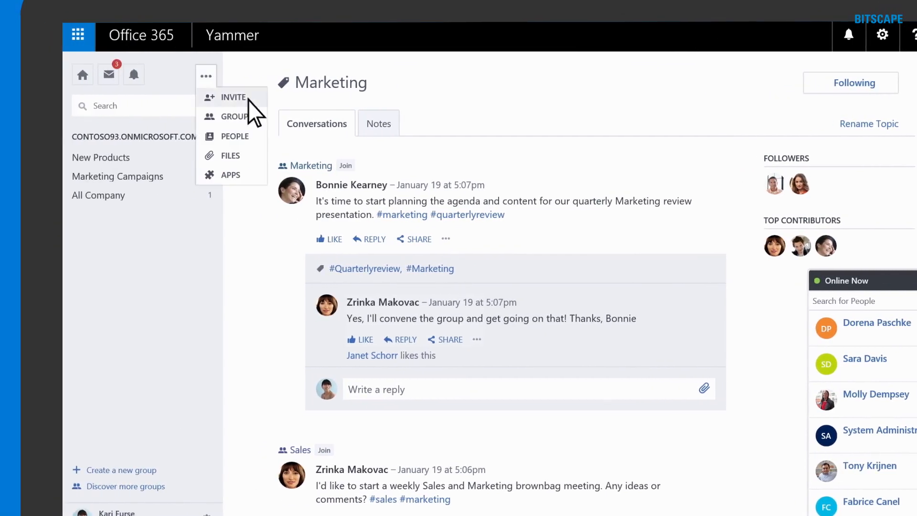
pyautogui.click(234, 135)
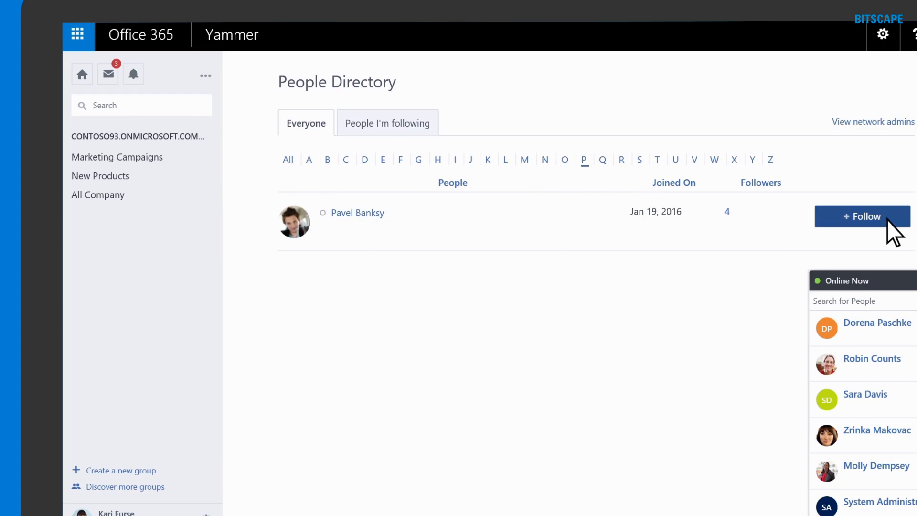
pyautogui.click(861, 216)
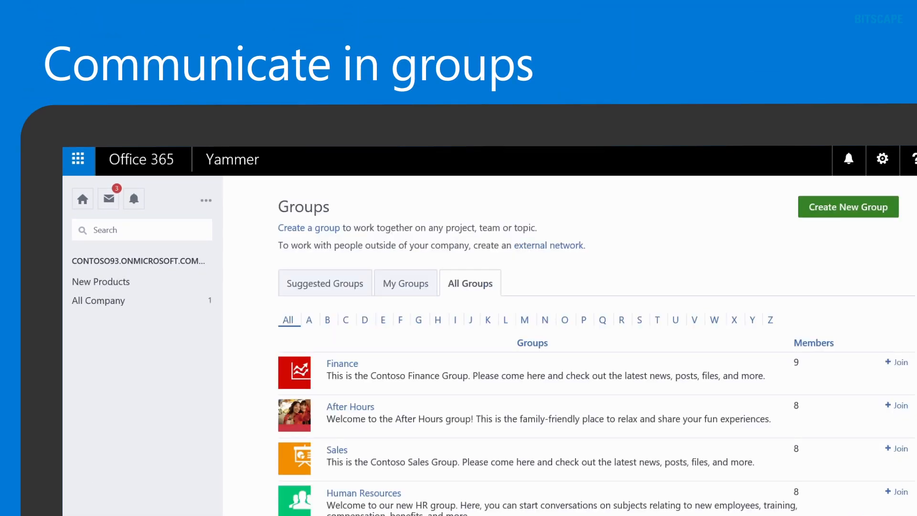
# Join Marketing Campaigns and reply "Please make sure I am invited!" in New Products.
pyautogui.scroll(-3)
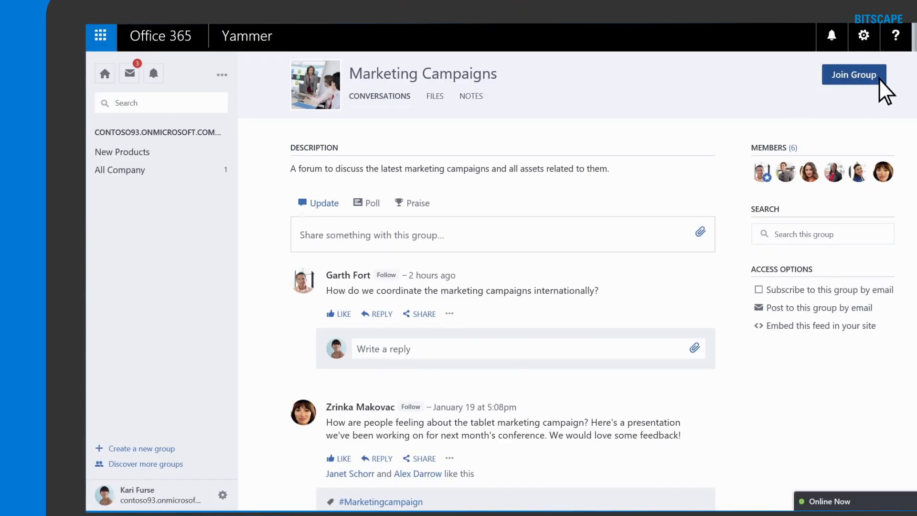
pyautogui.click(122, 152)
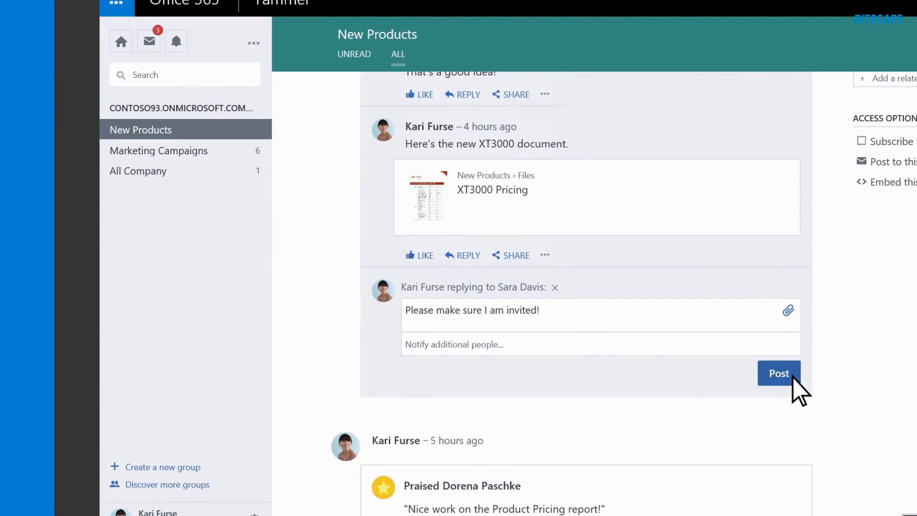
pyautogui.click(778, 373)
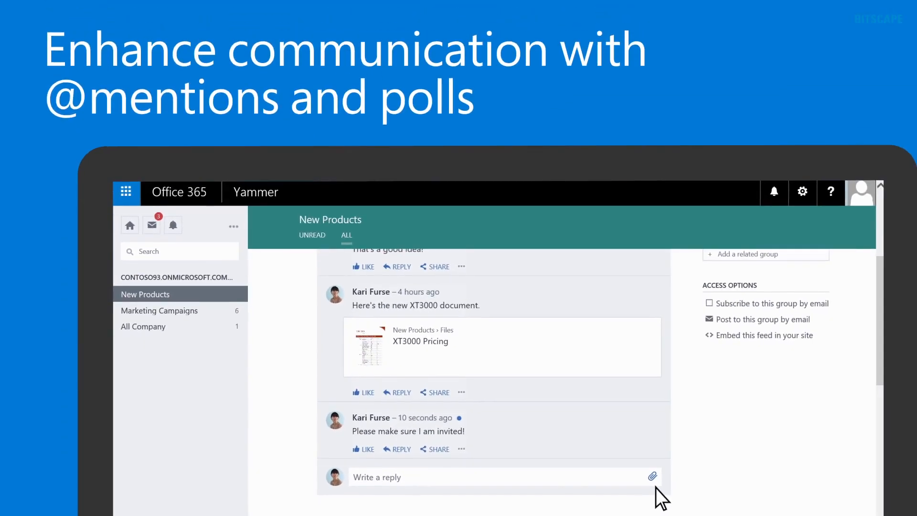
pyautogui.click(159, 310)
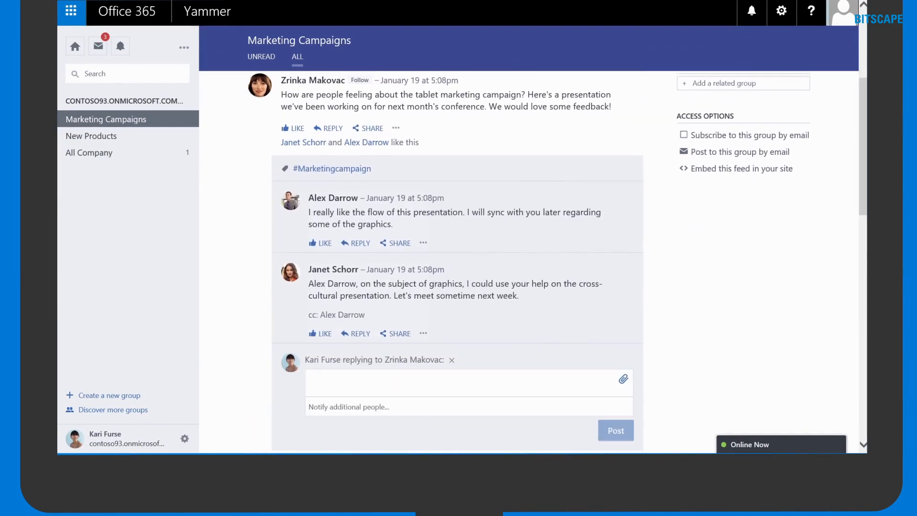
pyautogui.write('@ro')
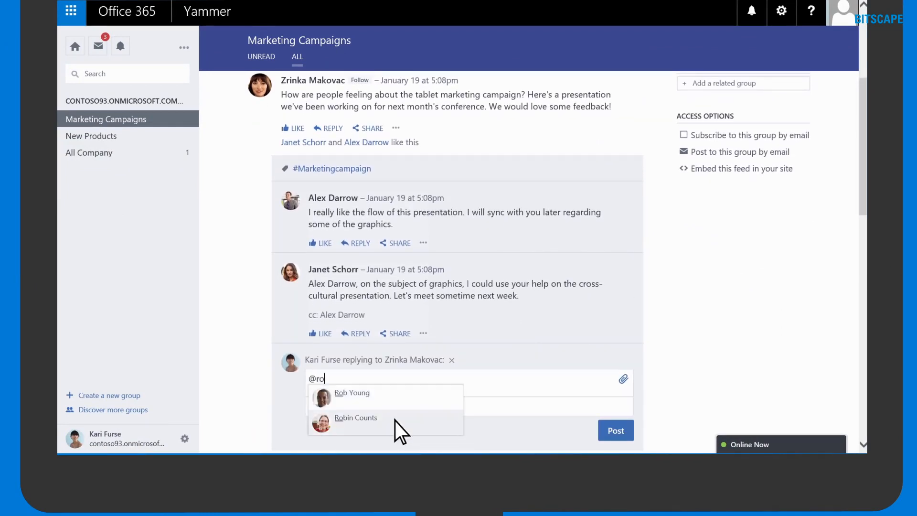
pyautogui.click(356, 417)
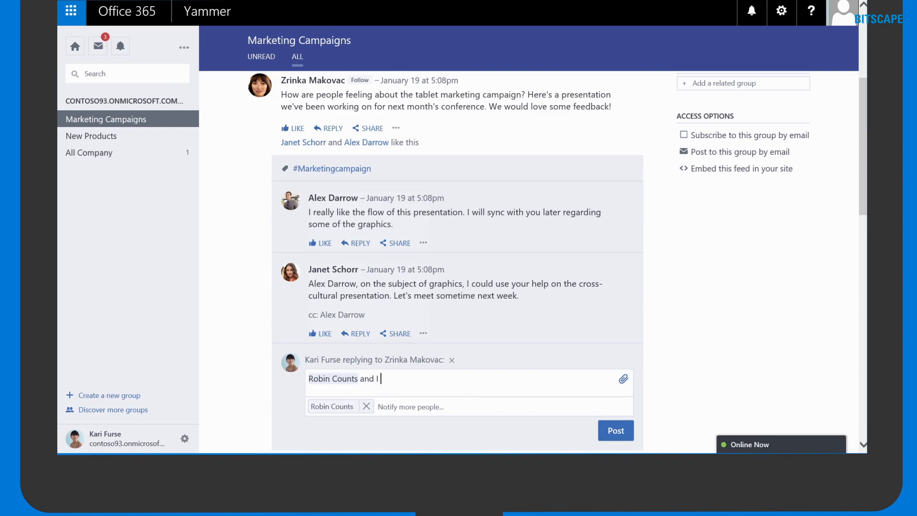
pyautogui.write('loved it!')
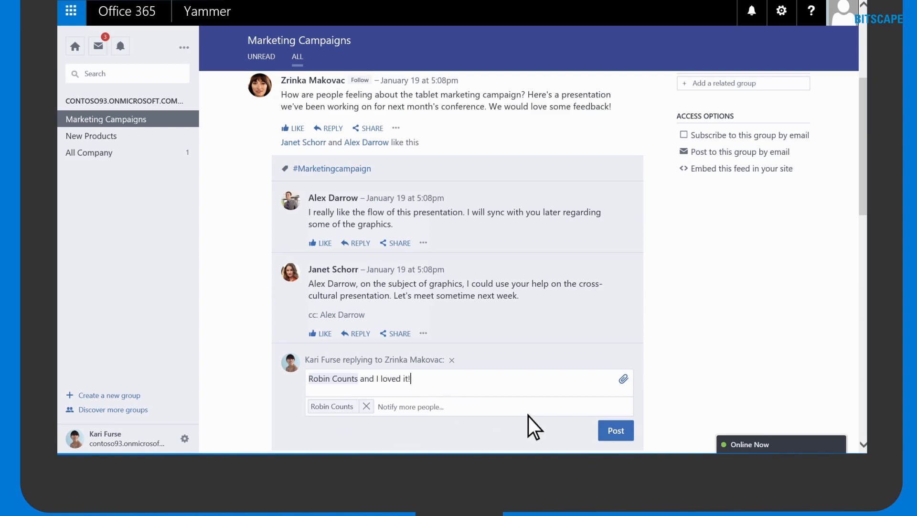
pyautogui.click(614, 429)
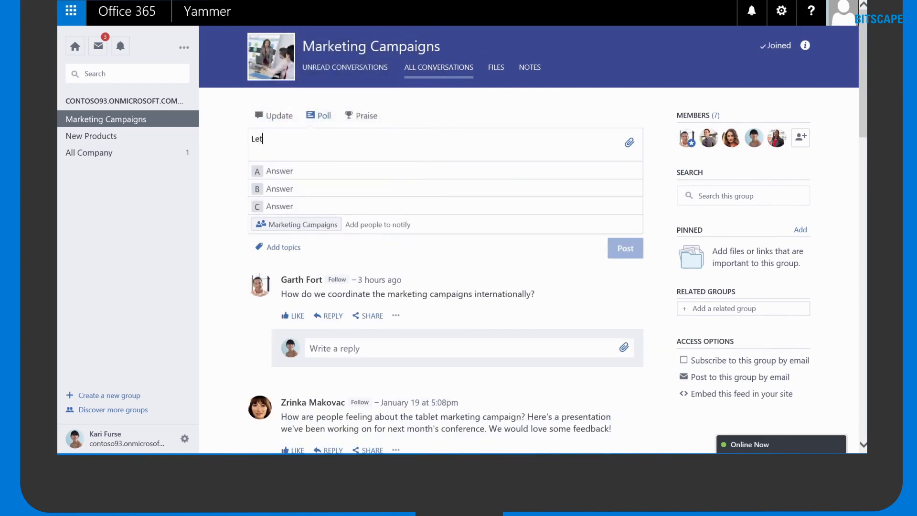
# Write the Wednesday-night poll question and add The Corner and Bistro as answer options.
pyautogui.write("Let's meet Wednesday night and have some fun! Pick your favorite place:")
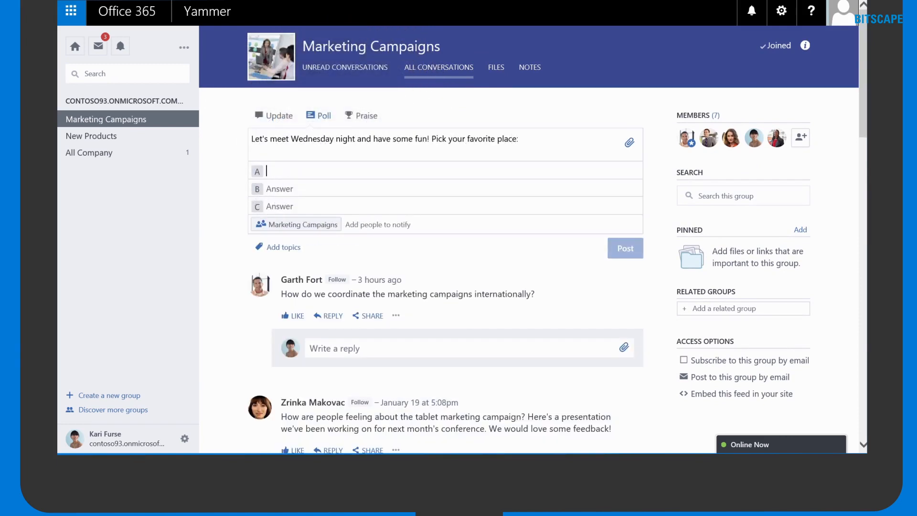
pyautogui.write('The Corner')
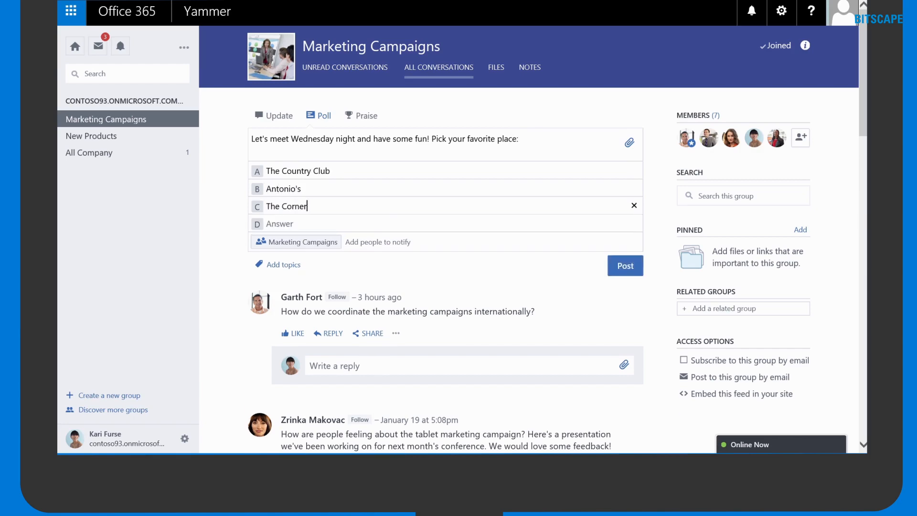
pyautogui.write('Bistro')
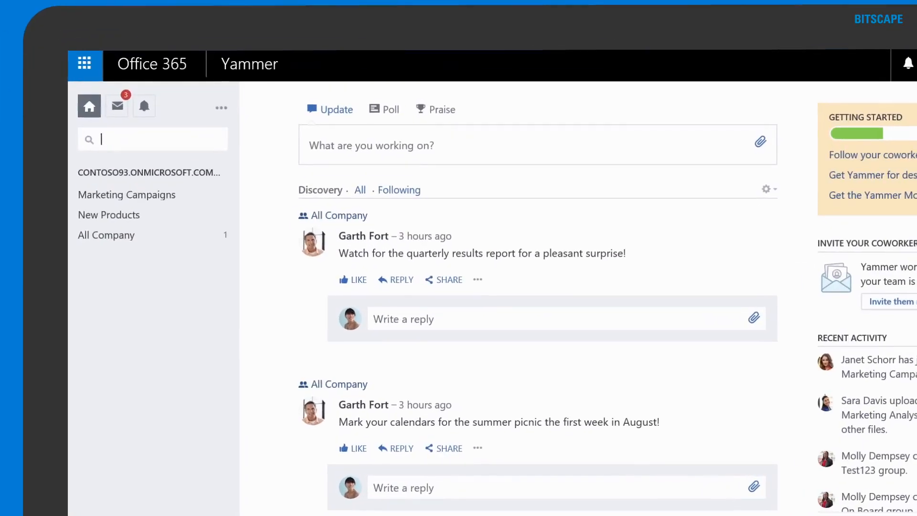
# Search the Yammer network for 'quarterly report'.
pyautogui.write('quarterly report')
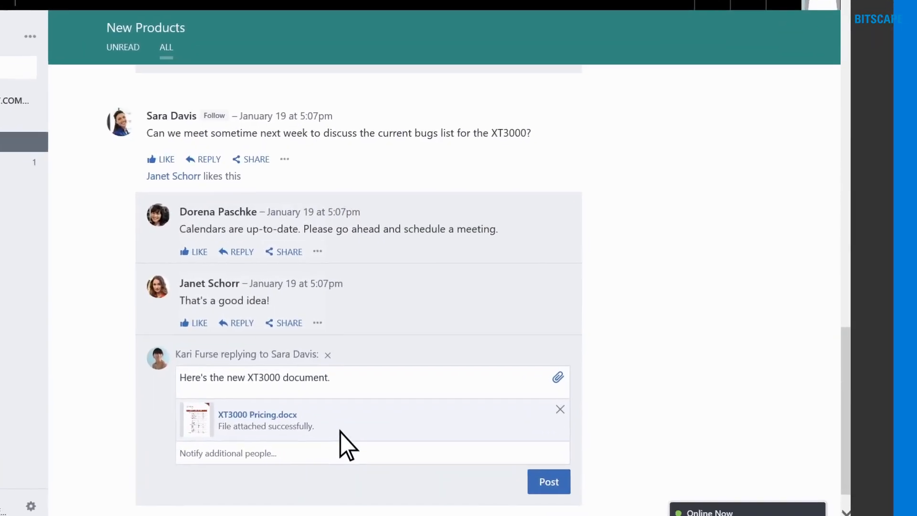
# Post the reply with XT3000 Pricing.docx attached and view the XT2000 Pricing file page.
pyautogui.click(258, 415)
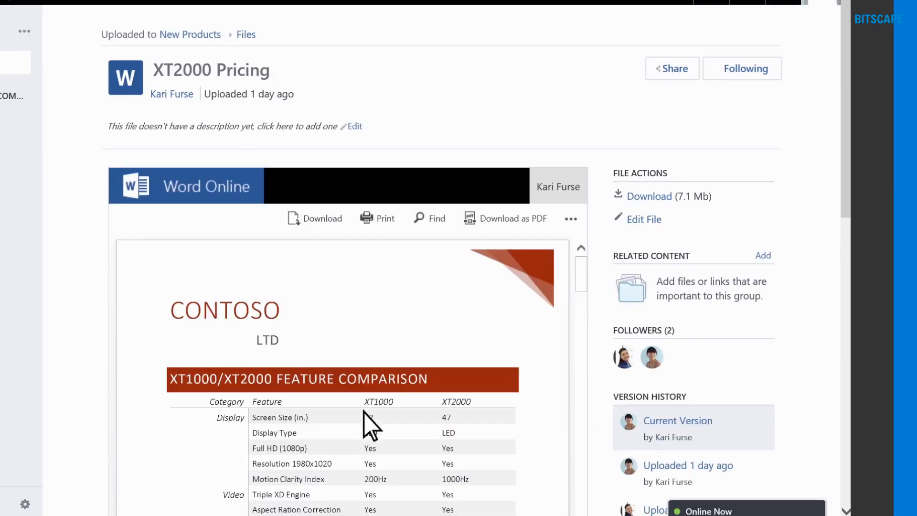
pyautogui.click(644, 219)
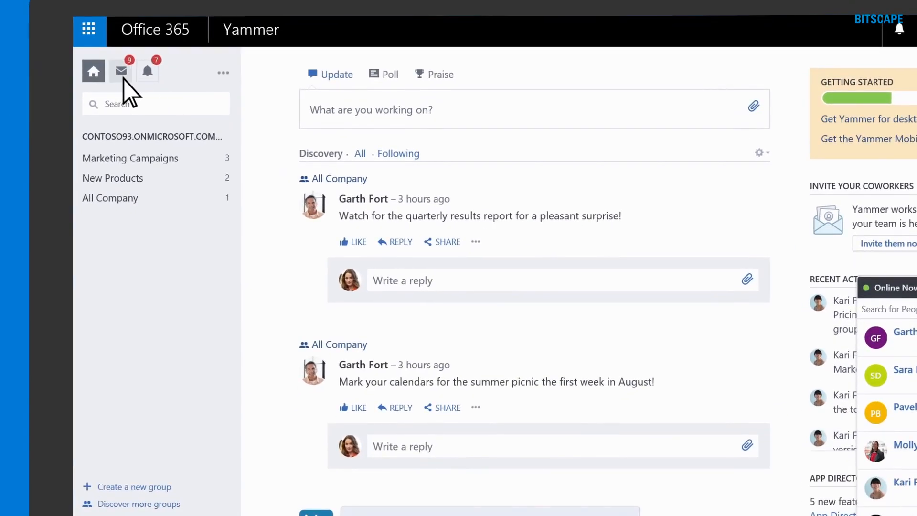
# View the Inbox of unread conversations across groups.
pyautogui.click(121, 71)
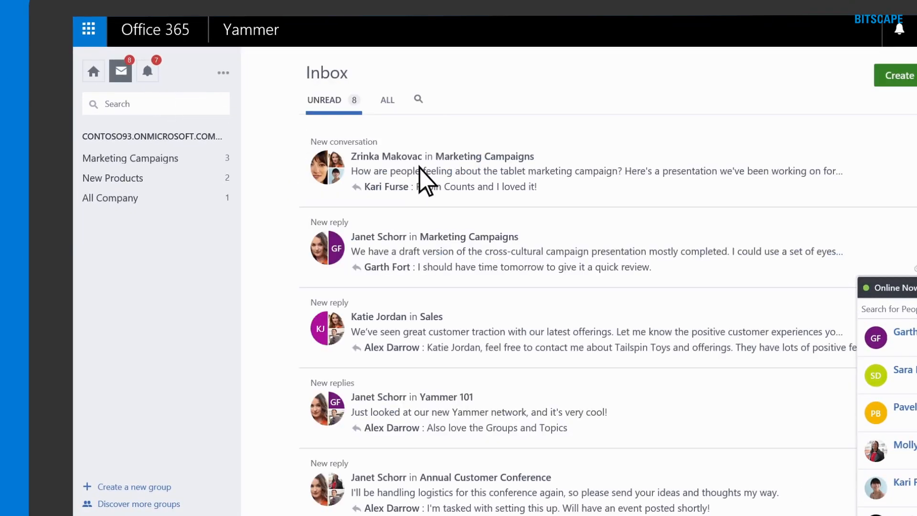